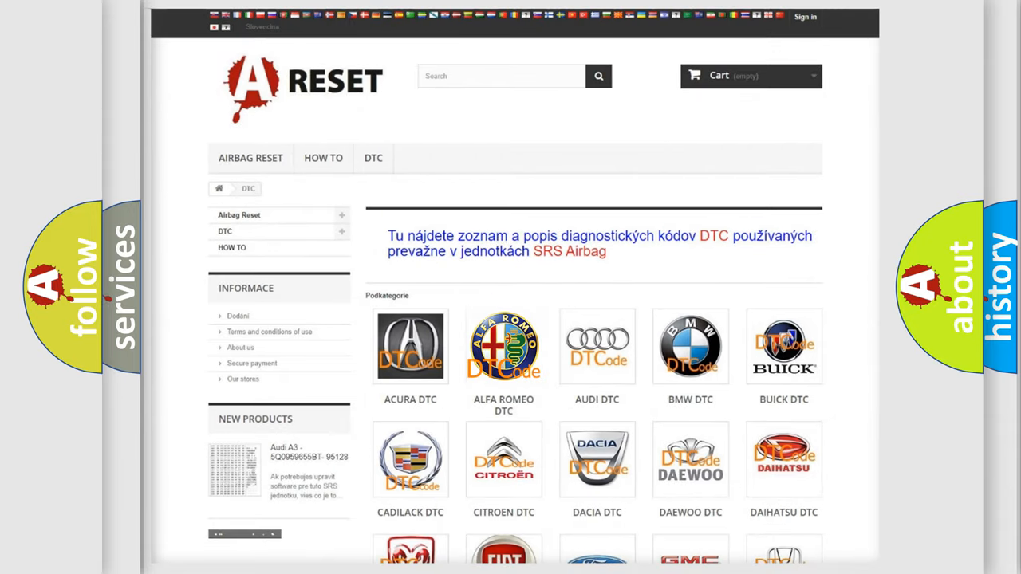
# Step: Open the Alfa Romeo DTC code list and scan through its trouble codes
pyautogui.click(504, 346)
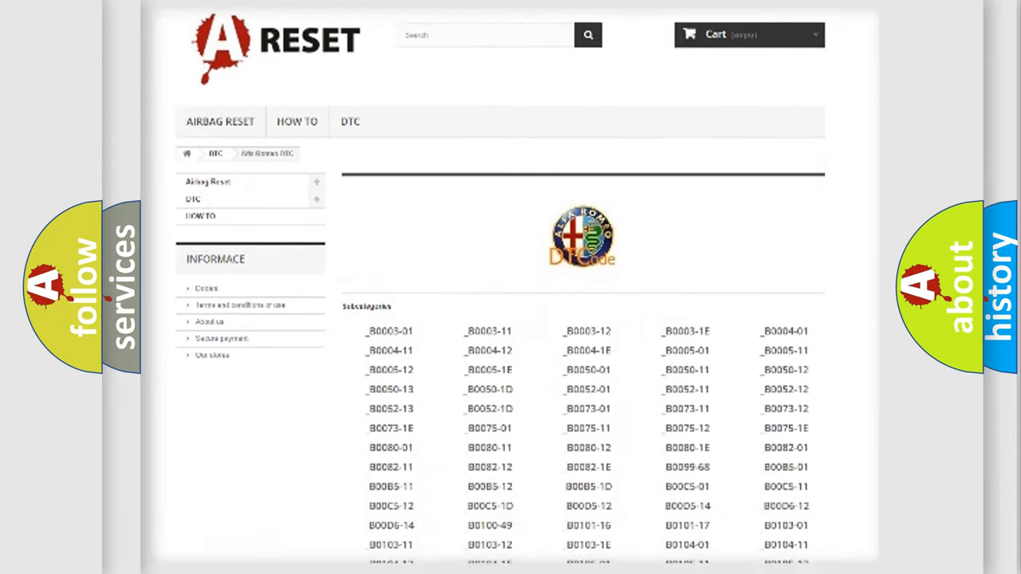
pyautogui.scroll(-3)
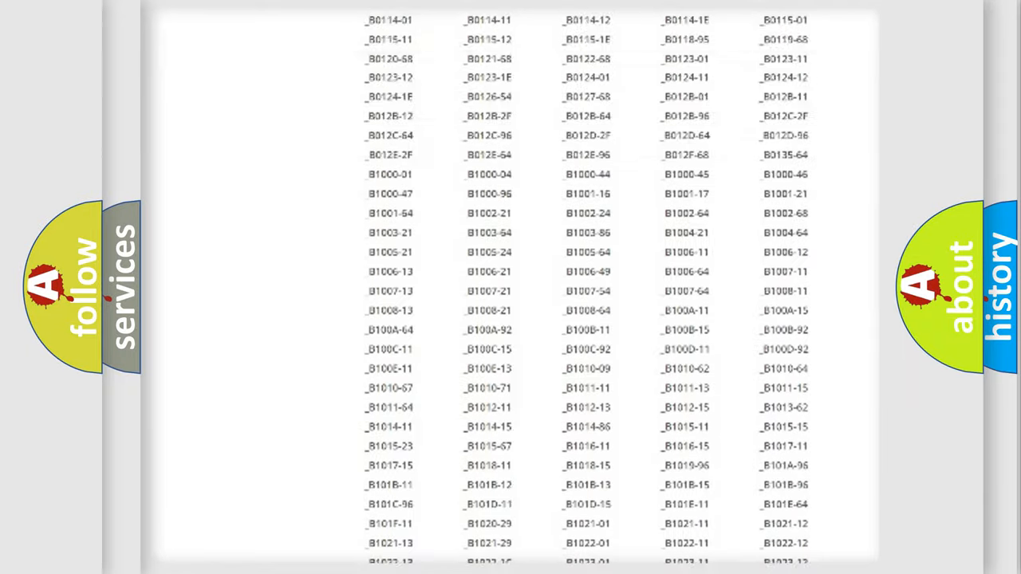
pyautogui.scroll(3)
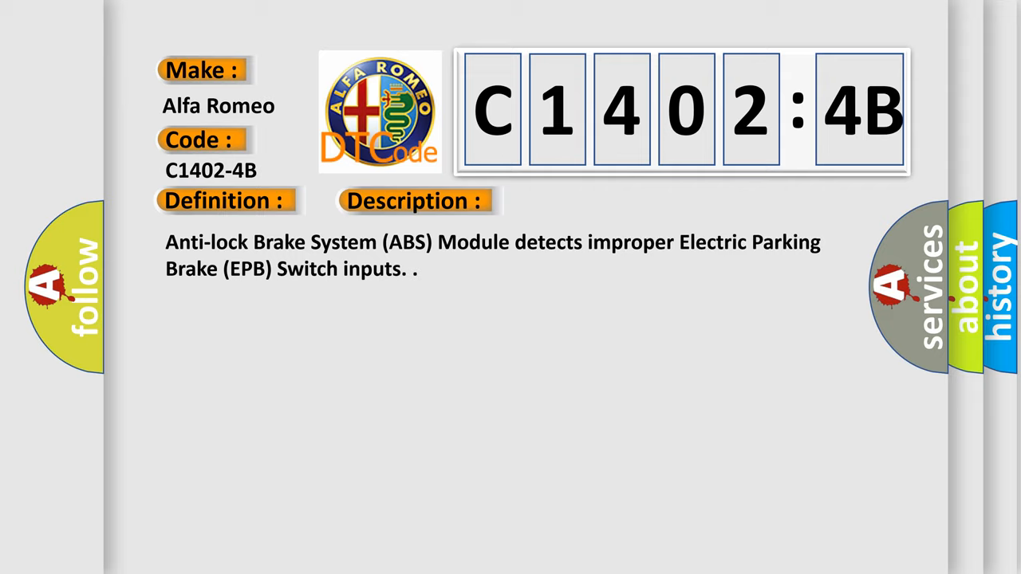
# Step: Reveal the Cause section of C1402-4B: over temperature with its sub-type explanation
pyautogui.click(587, 201)
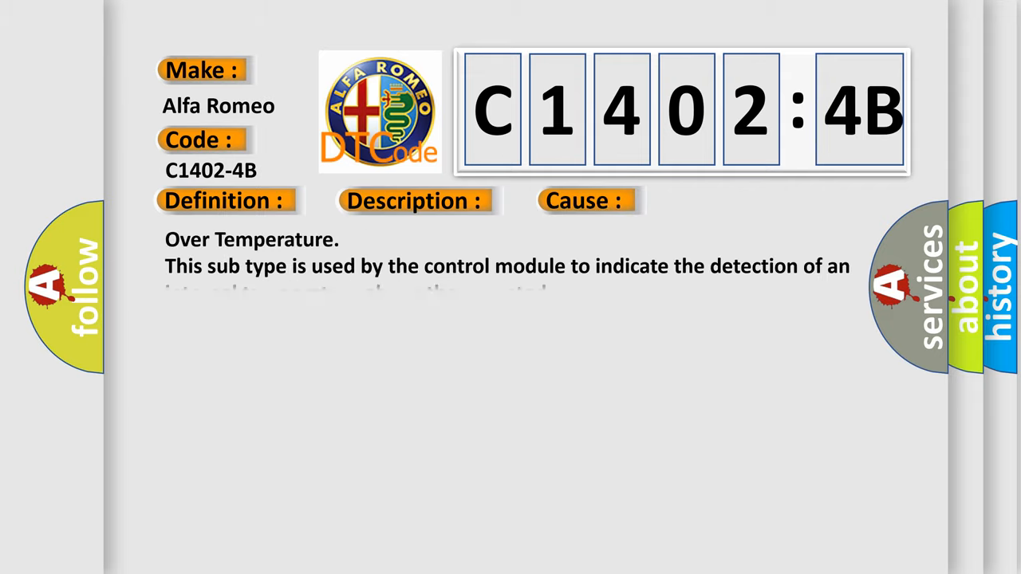